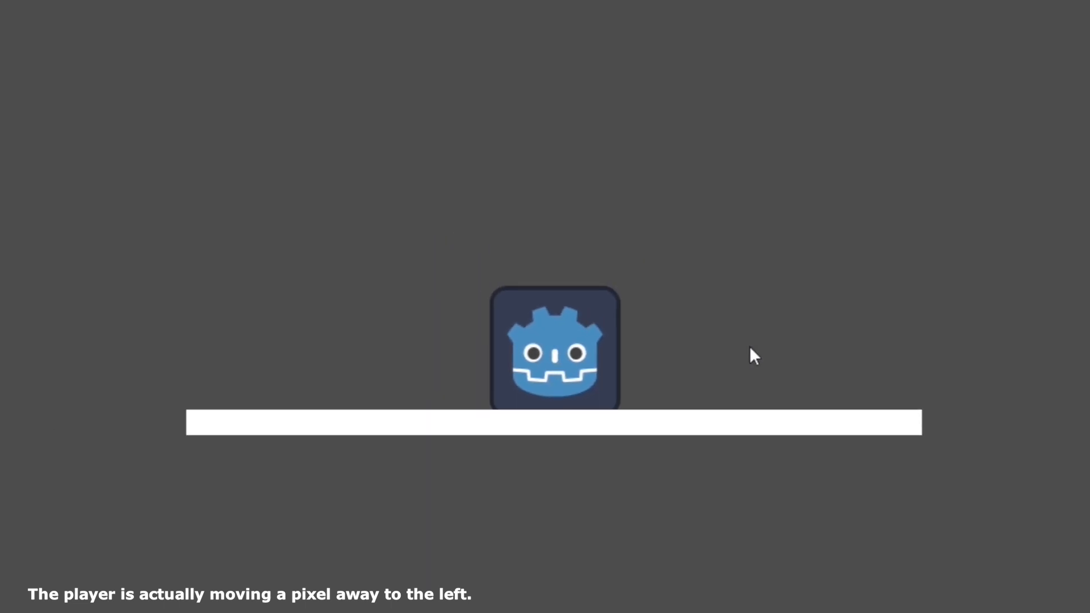
Search 'how to make a game from scratch', scroll the results, and pick one.
{"action": "type", "text": "how to make a game from scratch"}
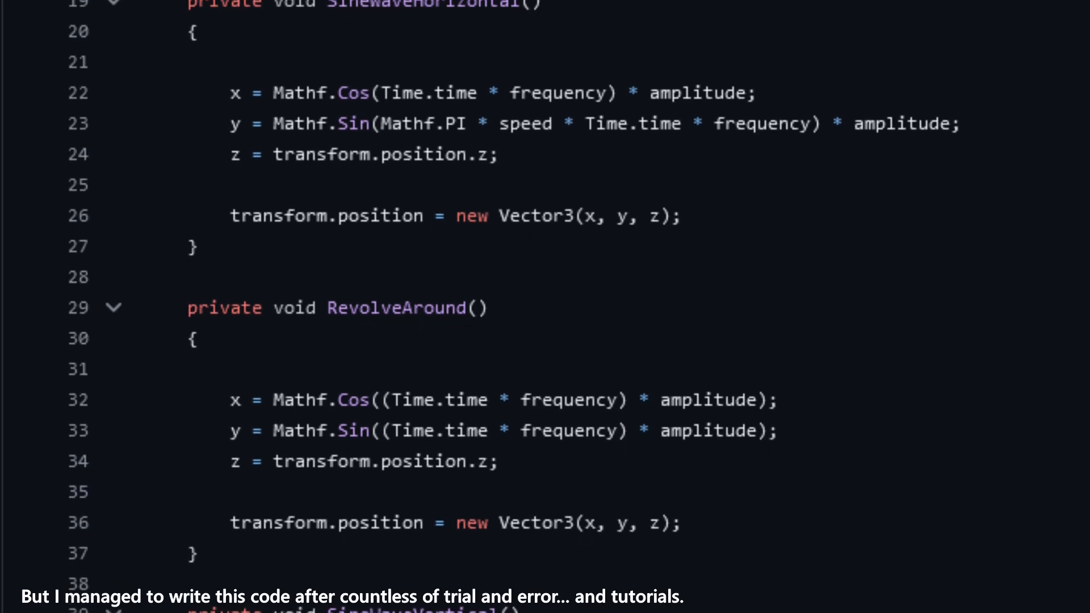
{"action": "scroll", "scroll_direction": "down", "scroll_amount": 3}
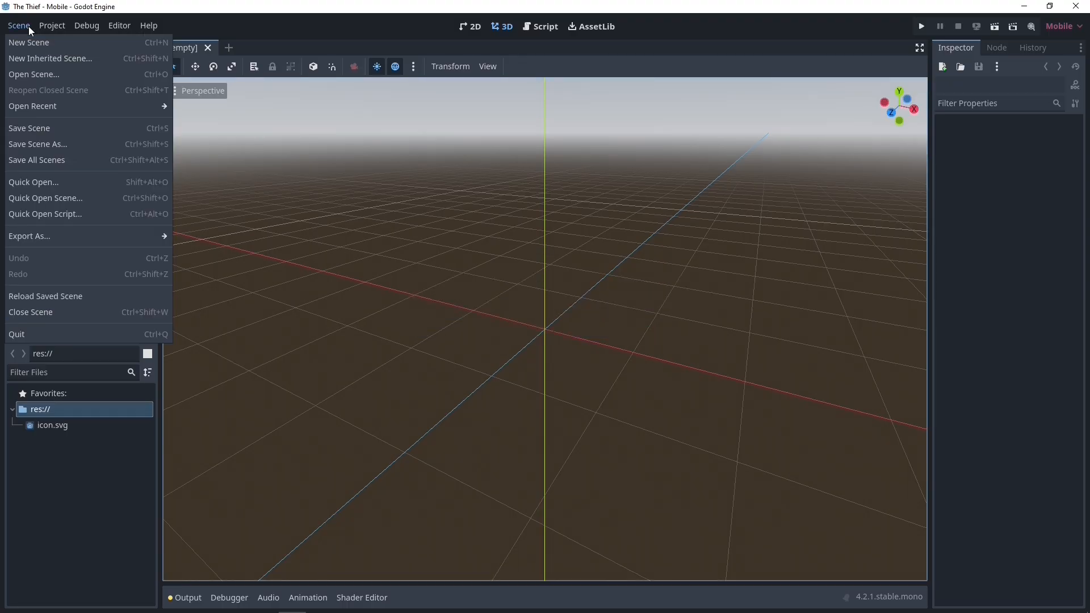
{"action": "left_click", "coordinate": [38, 143]}
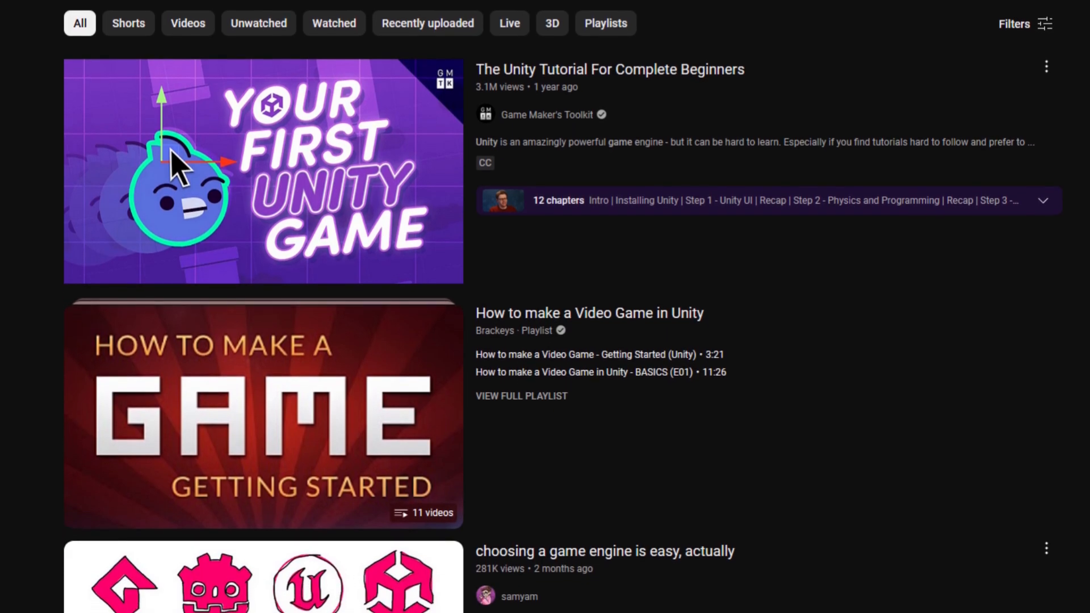
Scroll down through the Unity game tutorial results to the King-and-Queen repository card.
{"action": "scroll", "scroll_direction": "down", "scroll_amount": 3}
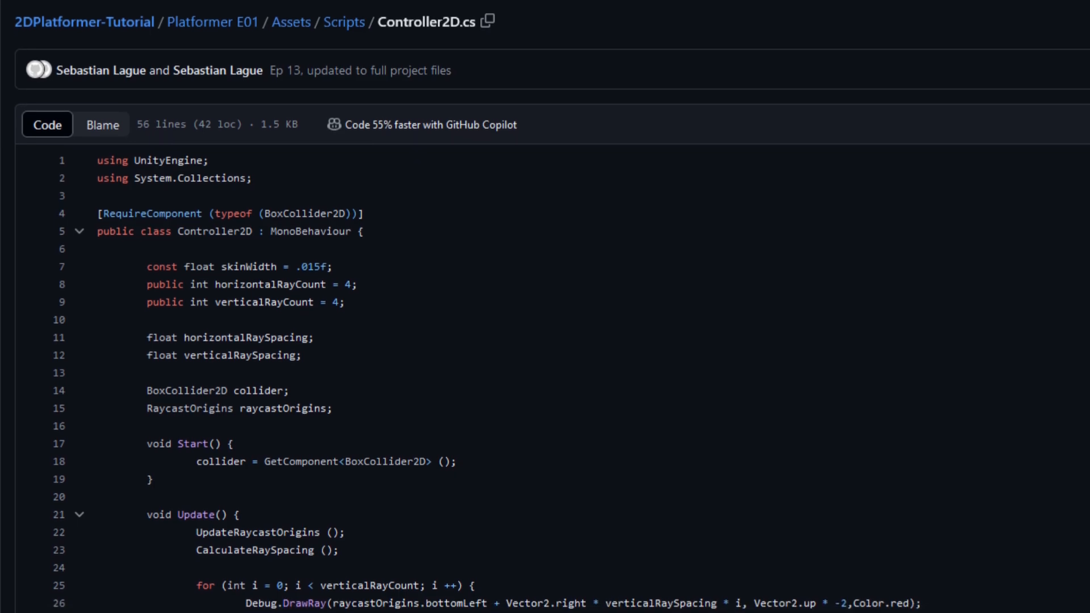
{"action": "scroll", "scroll_direction": "down", "scroll_amount": 3}
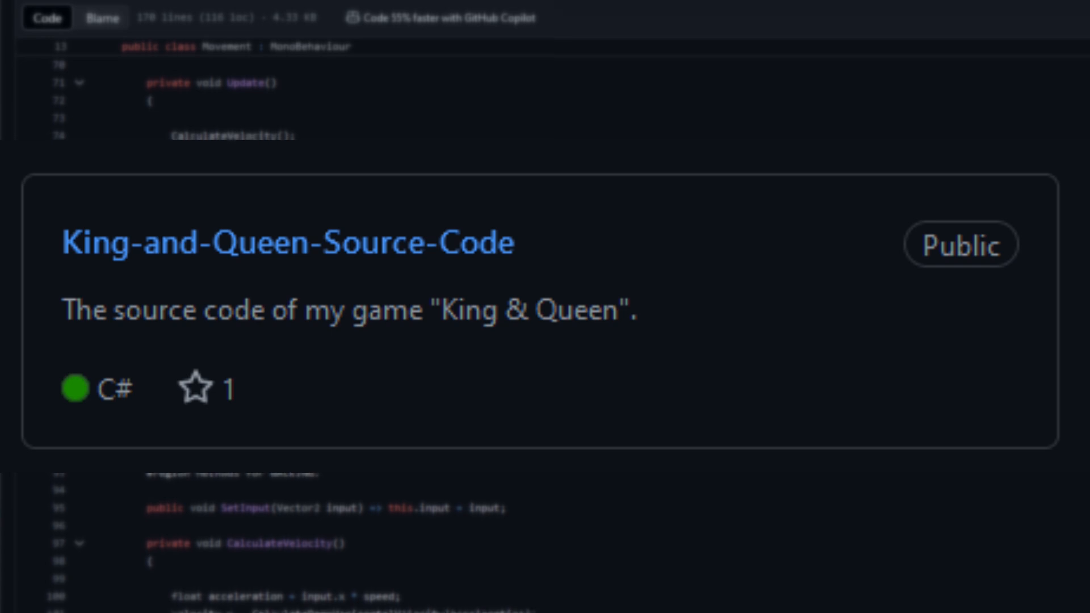
Scroll to the Movement script's _PhysicsProcess method with ceiling and floor checks.
{"action": "scroll", "scroll_direction": "down", "scroll_amount": 3}
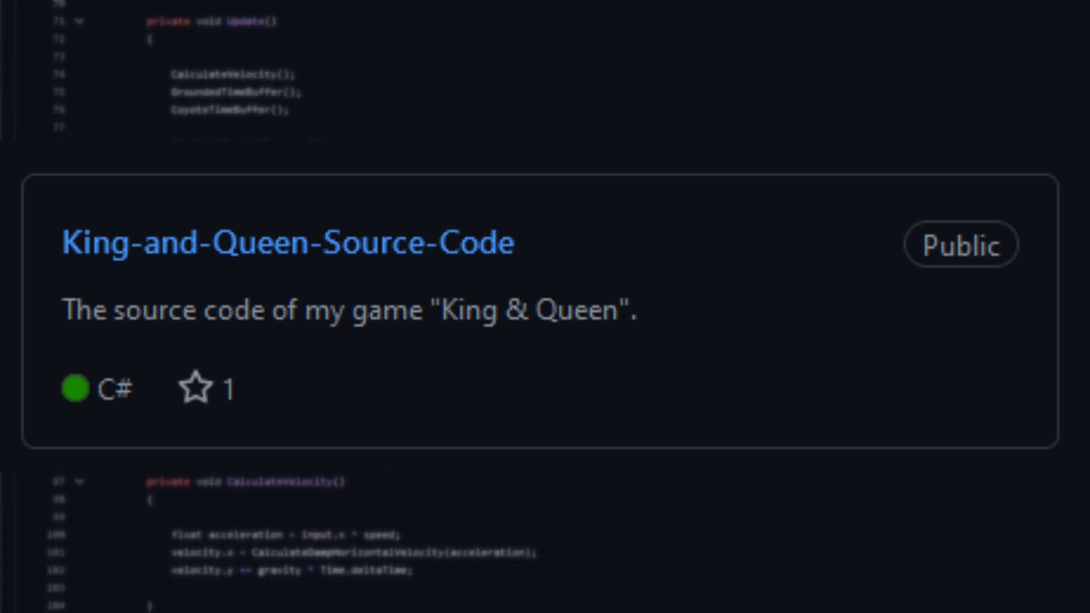
{"action": "scroll", "scroll_direction": "down", "scroll_amount": 3}
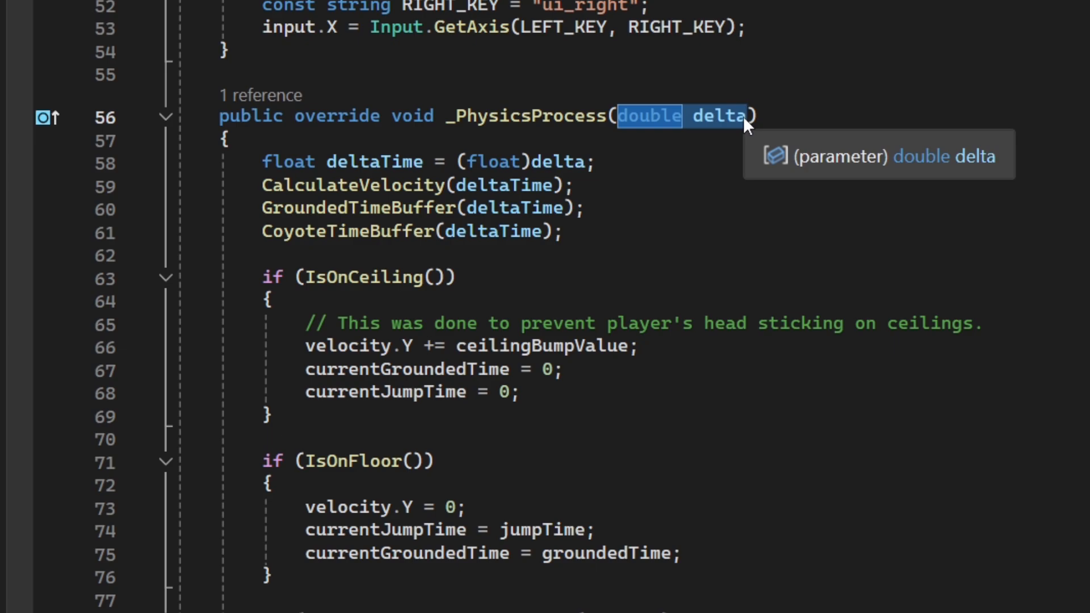
Switch to Visual Studio showing Player.cs and its ceiling-bump check in _PhysicsProcess.
{"action": "left_click", "coordinate": [920, 26]}
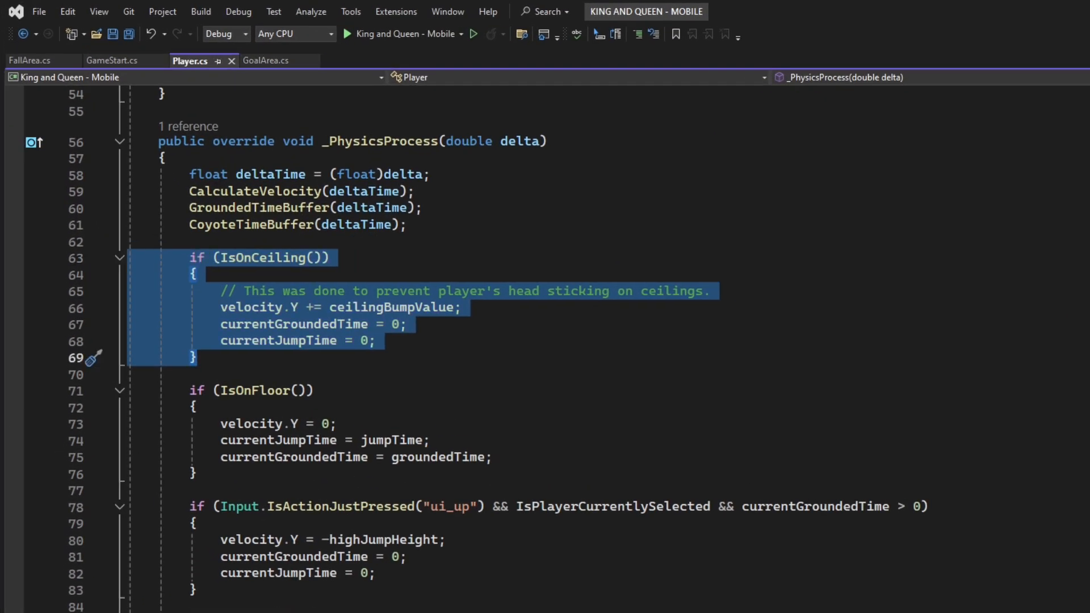
{"action": "left_click", "coordinate": [194, 356]}
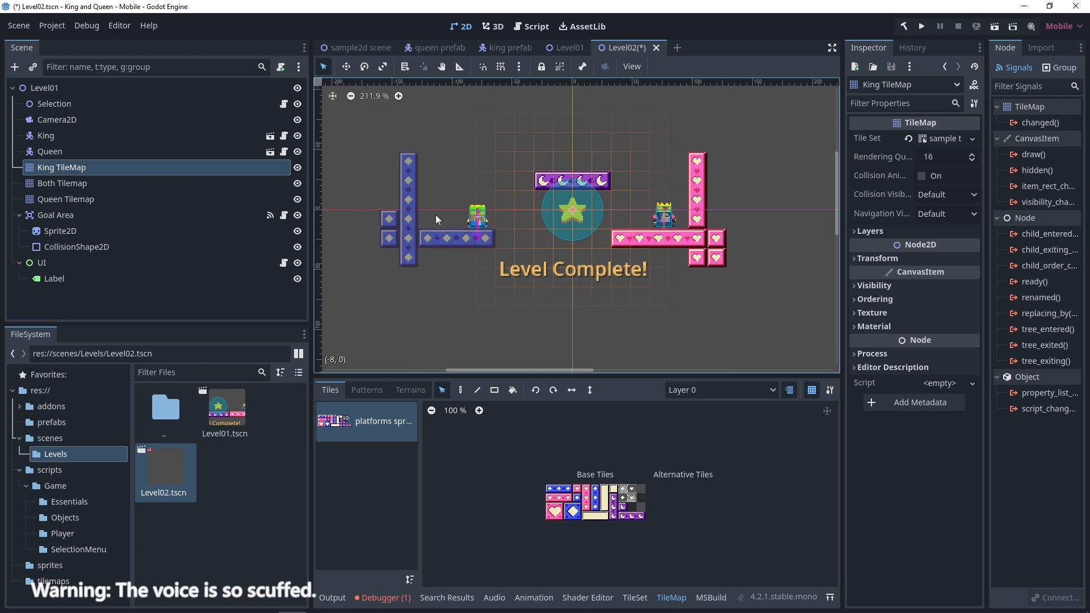
Run Level02.tscn to play King and Queen's Level 02 in the debug window.
{"action": "left_click", "coordinate": [66, 199]}
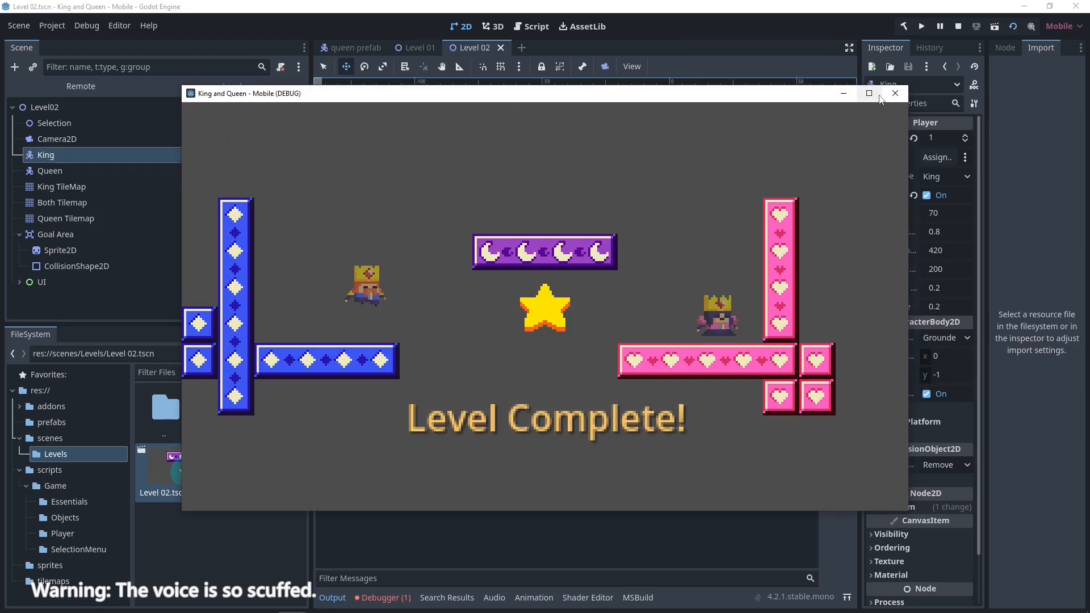
{"action": "mouse_move", "coordinate": [861, 514]}
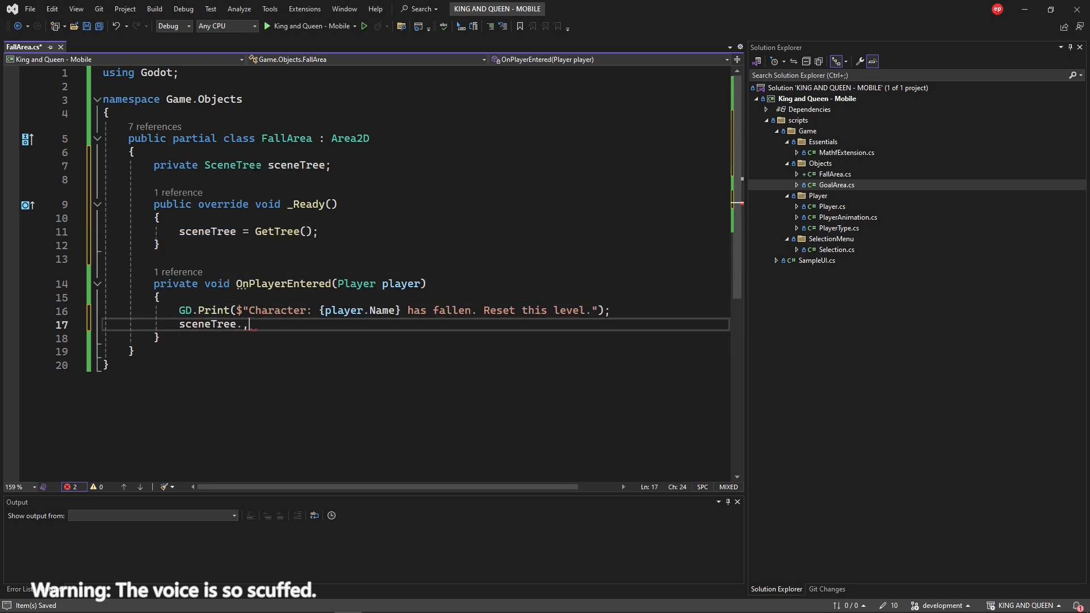
Add sceneTree.ReloadCurrentScene(); after the GD.Print line in FallArea.cs OnPlayerEntered.
{"action": "type", "text": "ReloadCurrentScene();"}
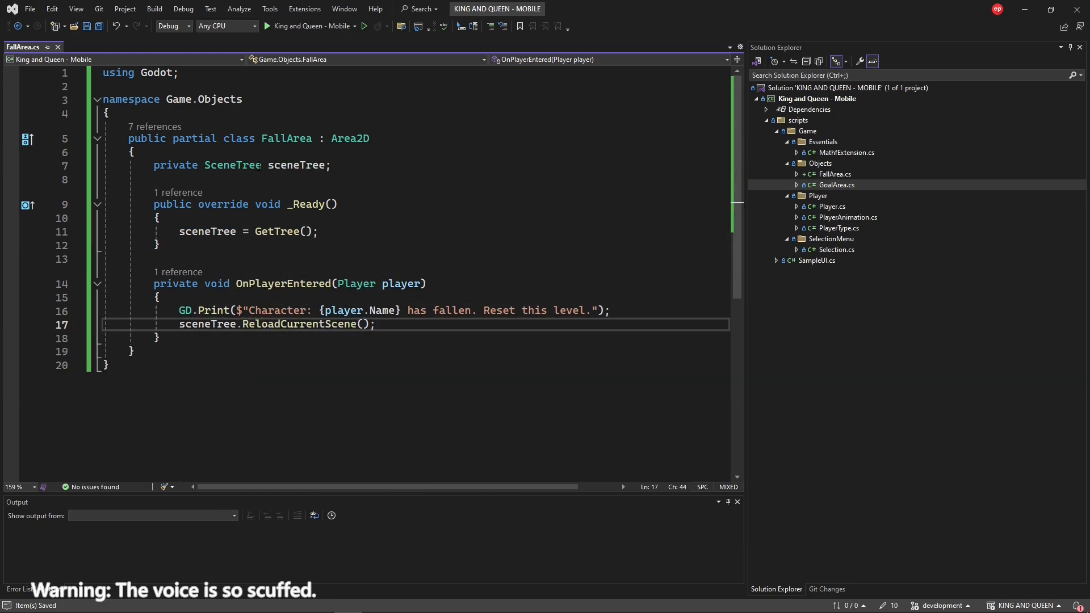